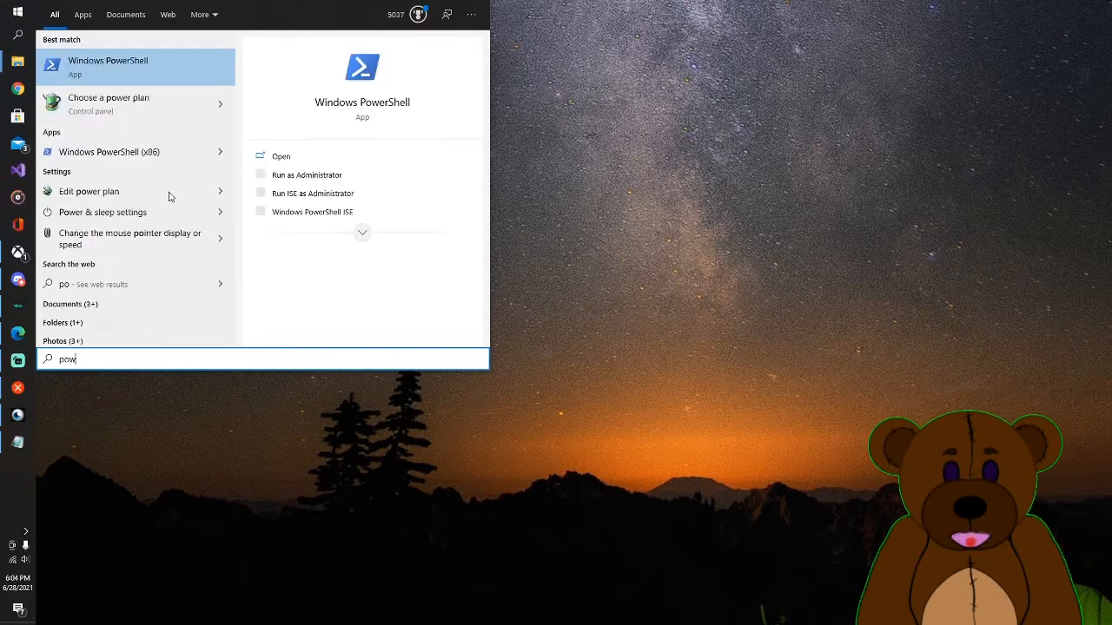
- Launch Windows PowerShell with Run as administrator from the Start search results
right_click(108, 97)
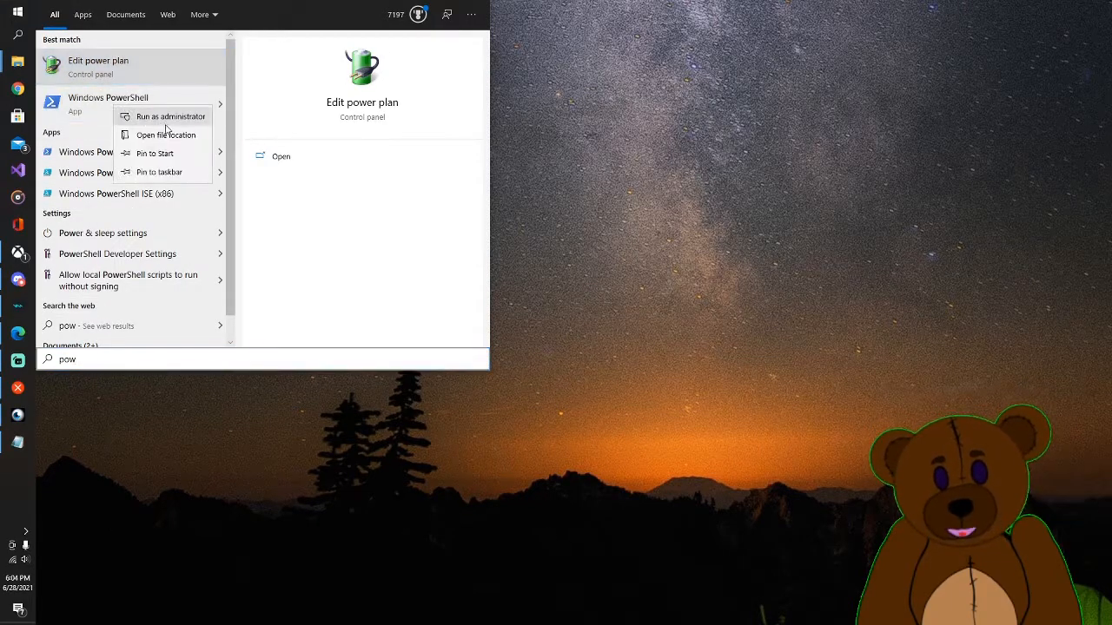
click(171, 116)
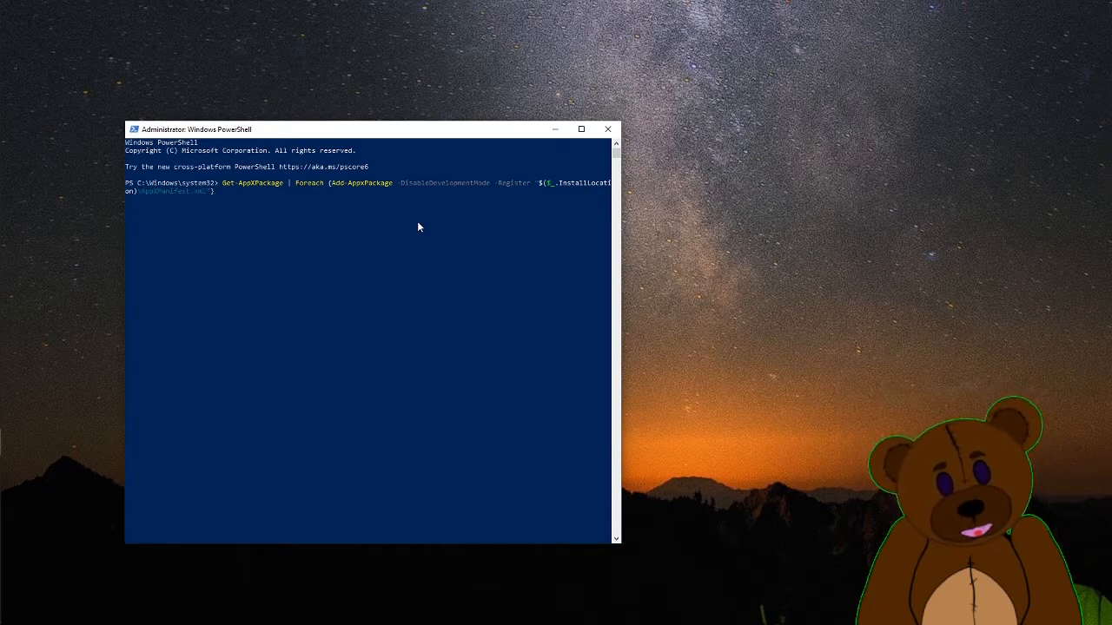
mouse_move(439, 224)
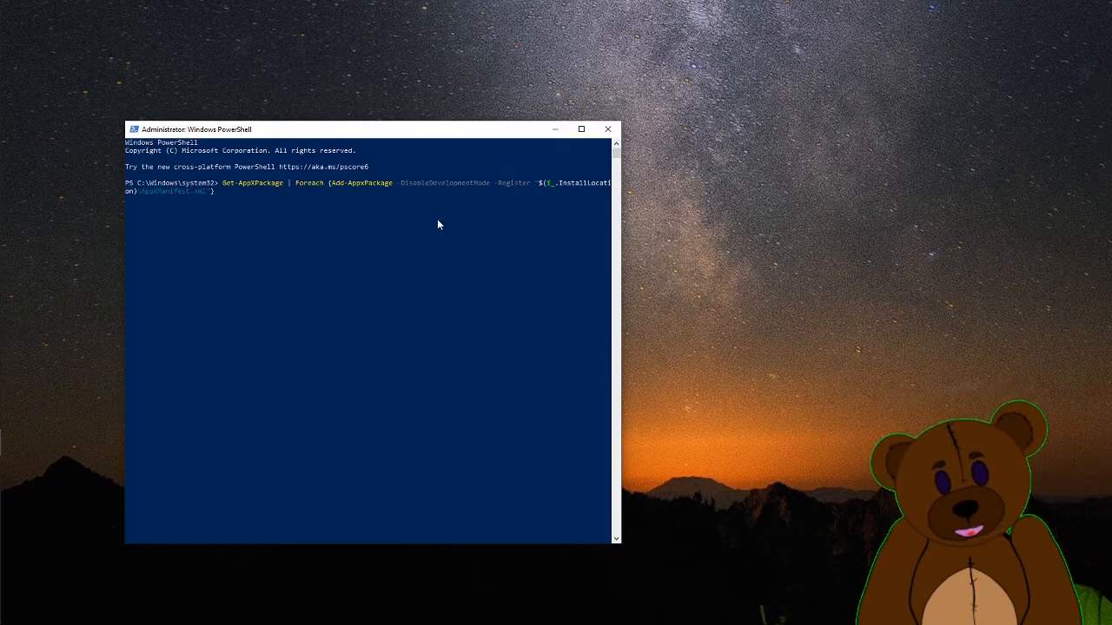
mouse_move(377, 219)
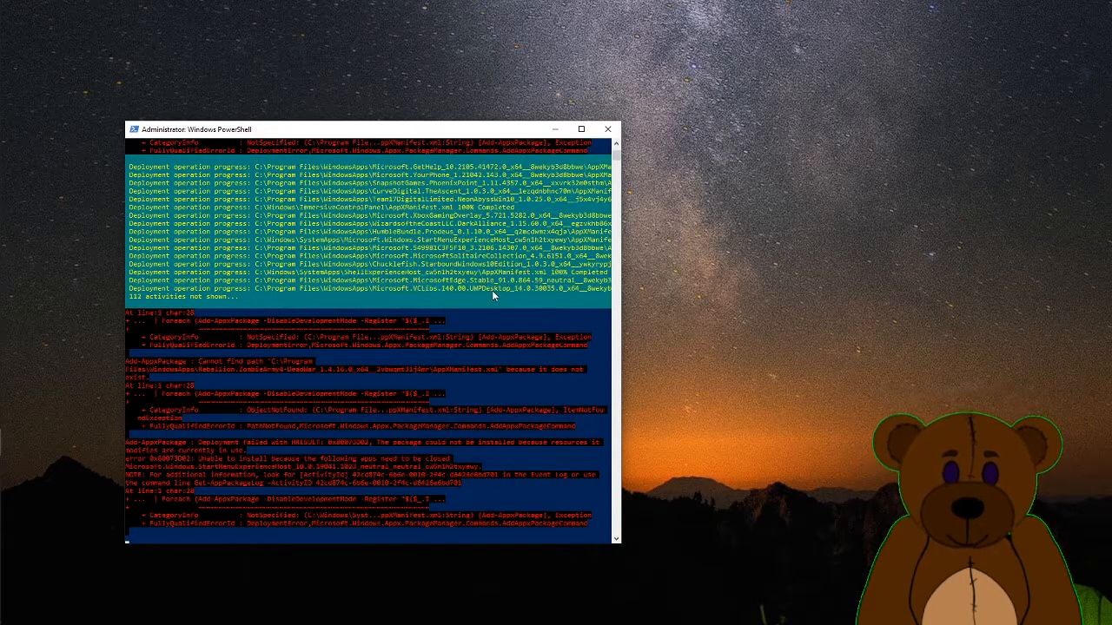
- Scroll through the deployment progress output and resources-in-use errors from the re-registration
scroll(down, 3)
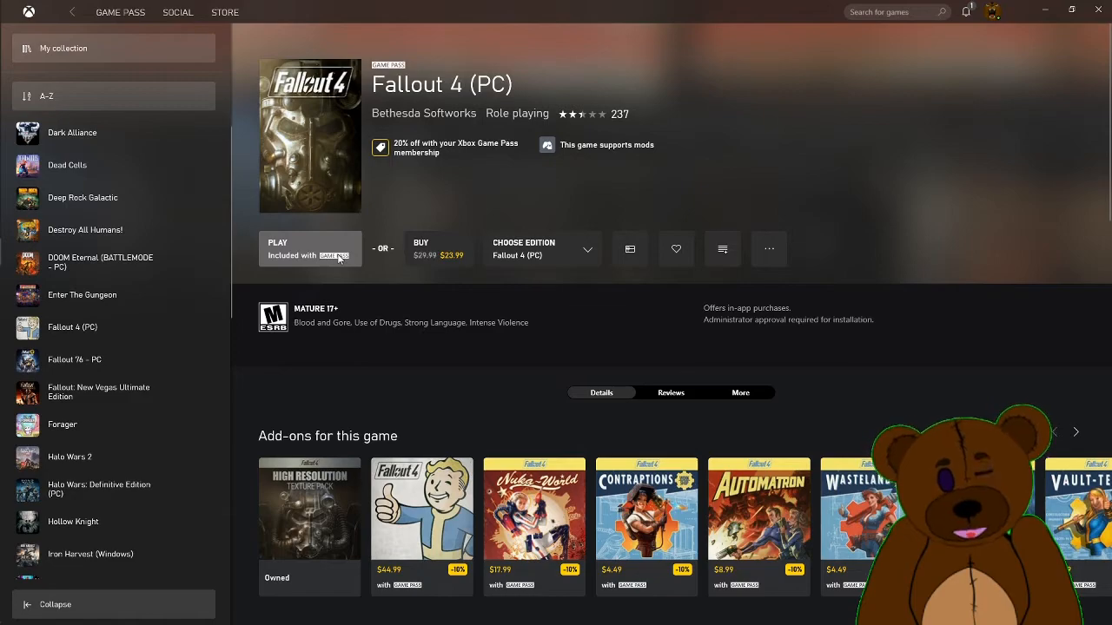
mouse_move(100, 295)
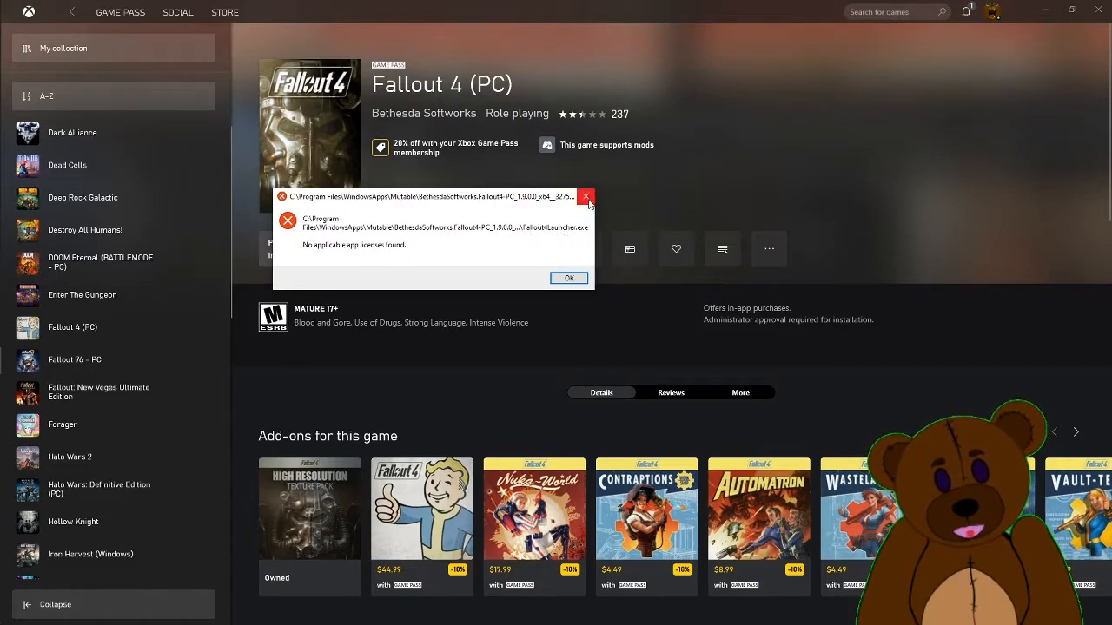
mouse_move(587, 203)
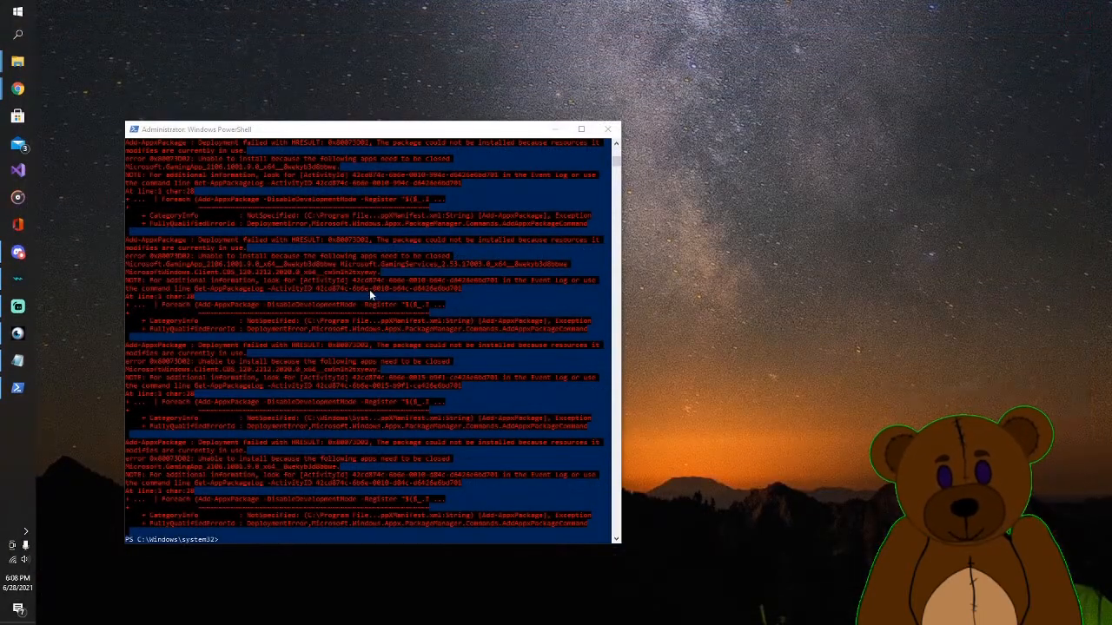
- Review the finished re-registration output, then begin restarting the PC from the Start menu
scroll(down, 3)
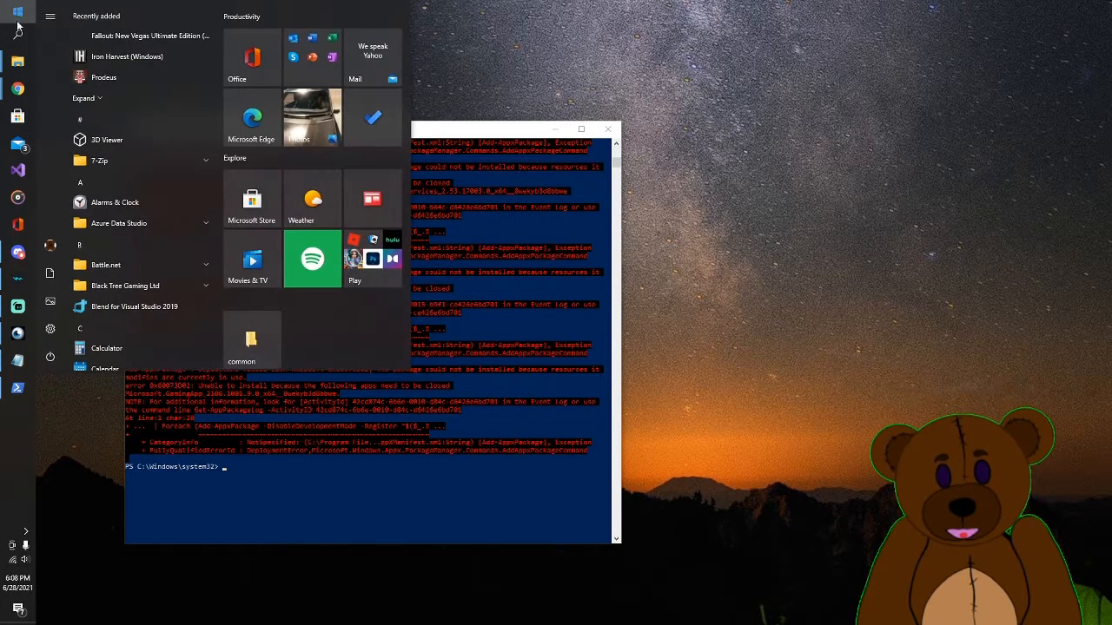
click(50, 356)
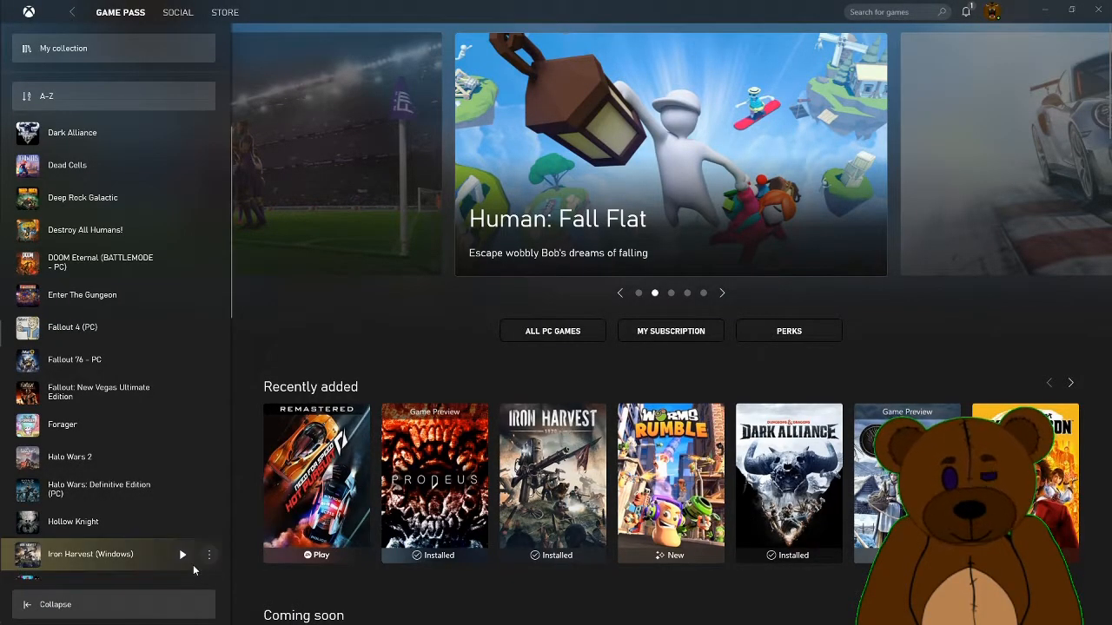
mouse_move(86, 327)
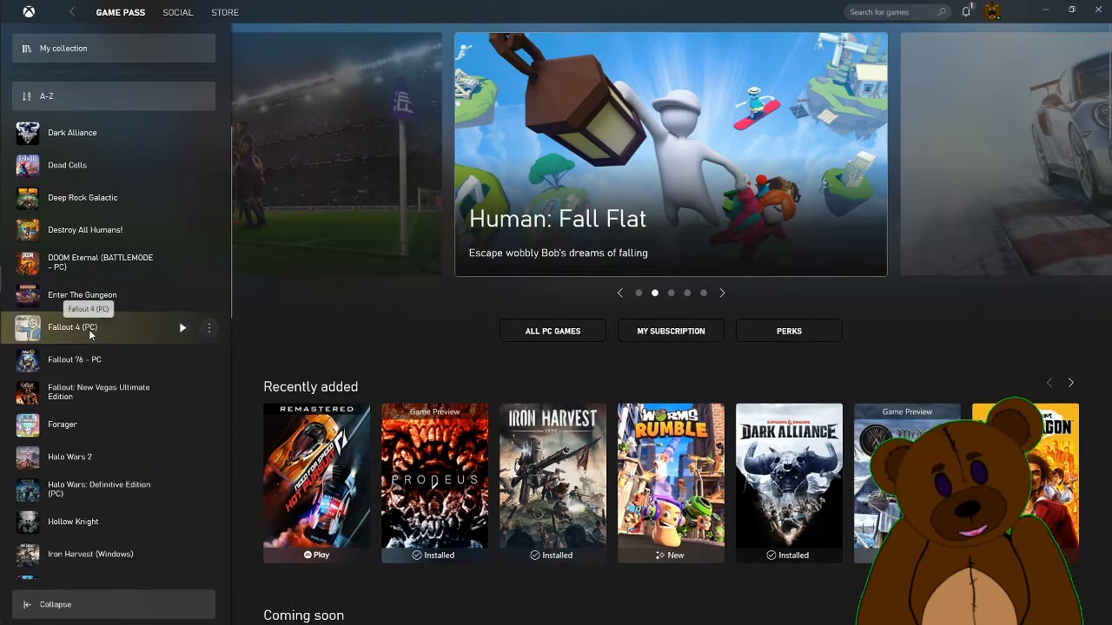
- Open the Fallout 4 (PC) page from the Xbox app sidebar
click(73, 327)
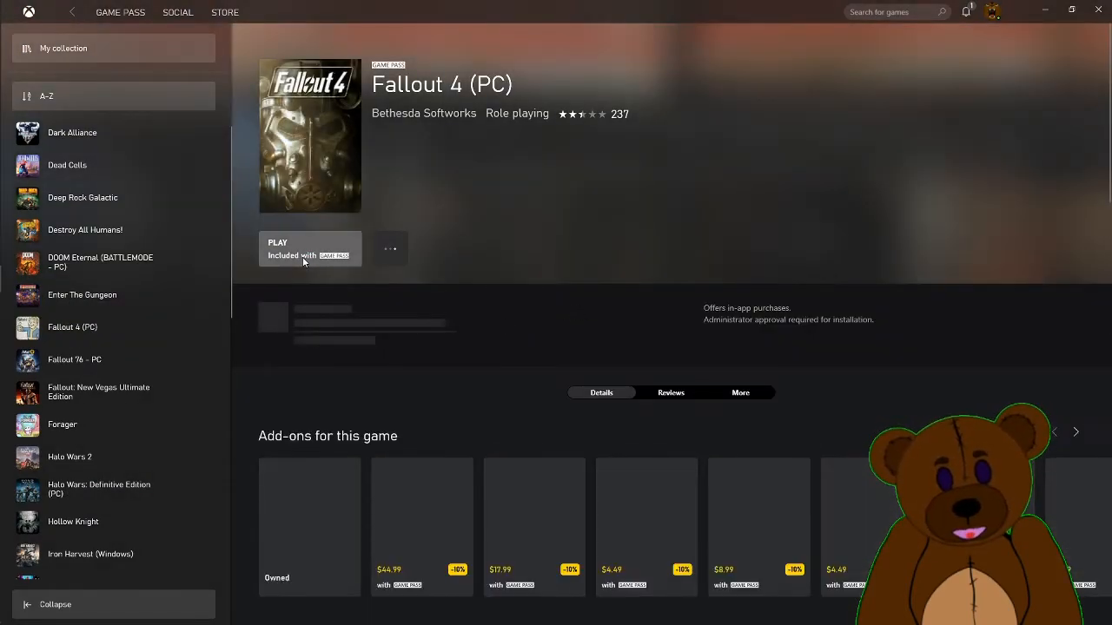